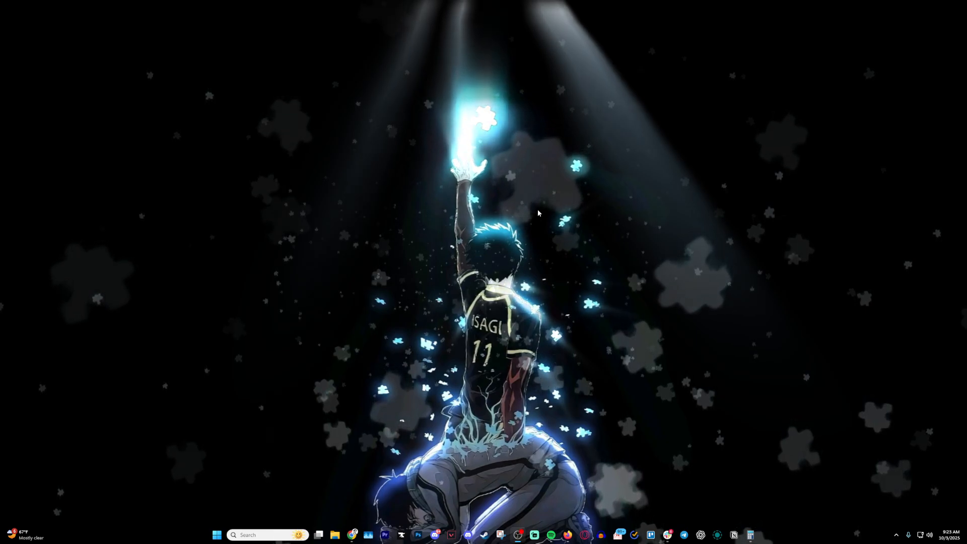
Search the Start menu for "curse" to launch the CurseForge app
{"action": "left_click", "coordinate": [216, 535]}
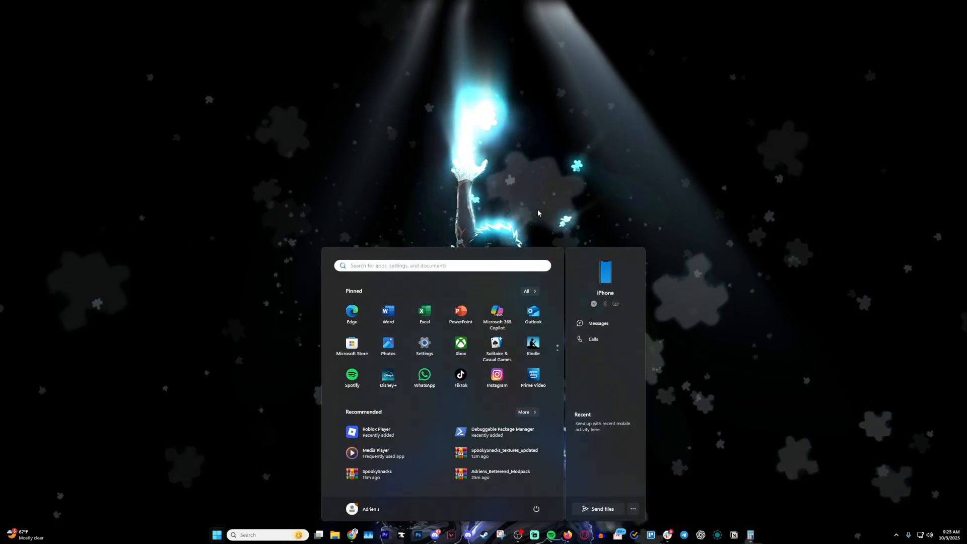
{"action": "type", "text": "curse"}
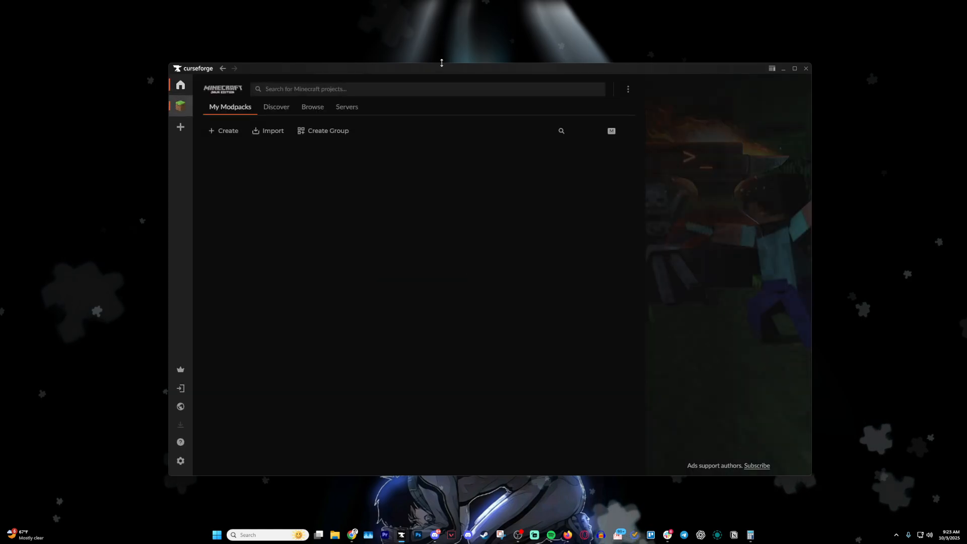
Search Minecraft projects for "adriens" to list its five modpacks
{"action": "left_click", "coordinate": [277, 106]}
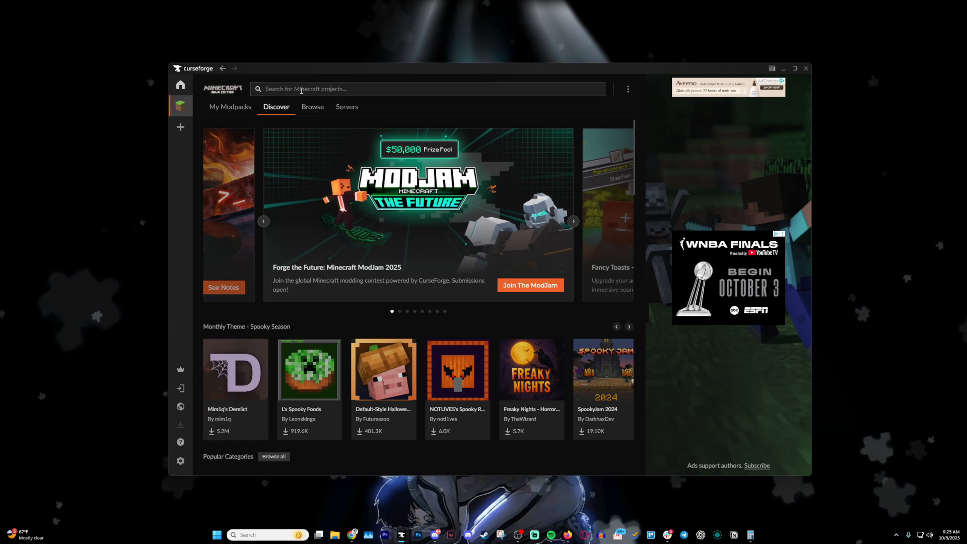
{"action": "type", "text": "adriens"}
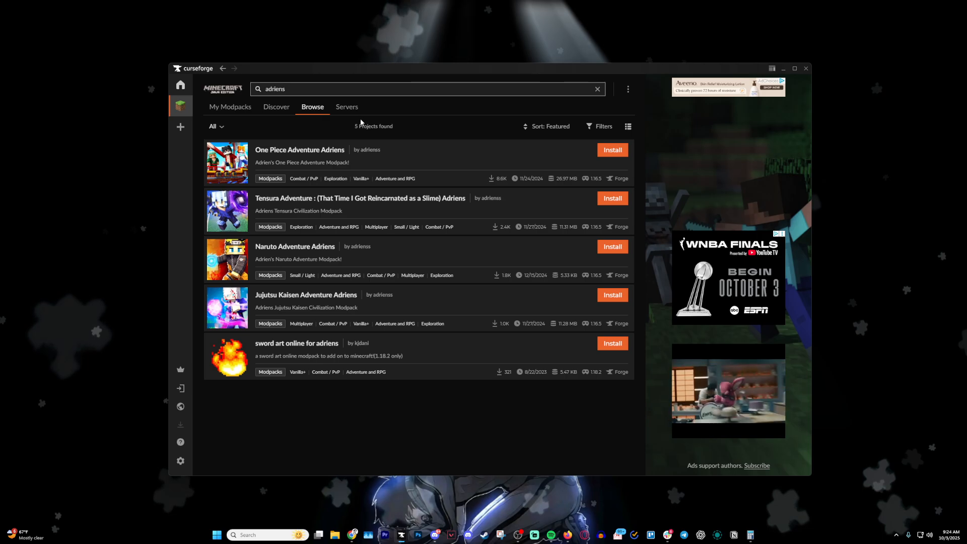
{"action": "mouse_move", "coordinate": [368, 154]}
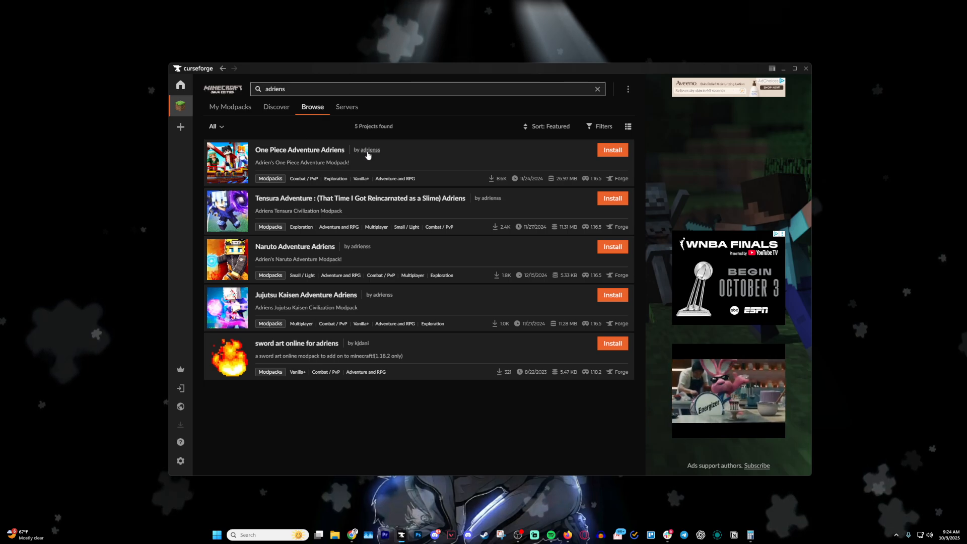
Go through author adrienss's profile to the Naruto Adventure Adriens modpack page
{"action": "left_click", "coordinate": [369, 149]}
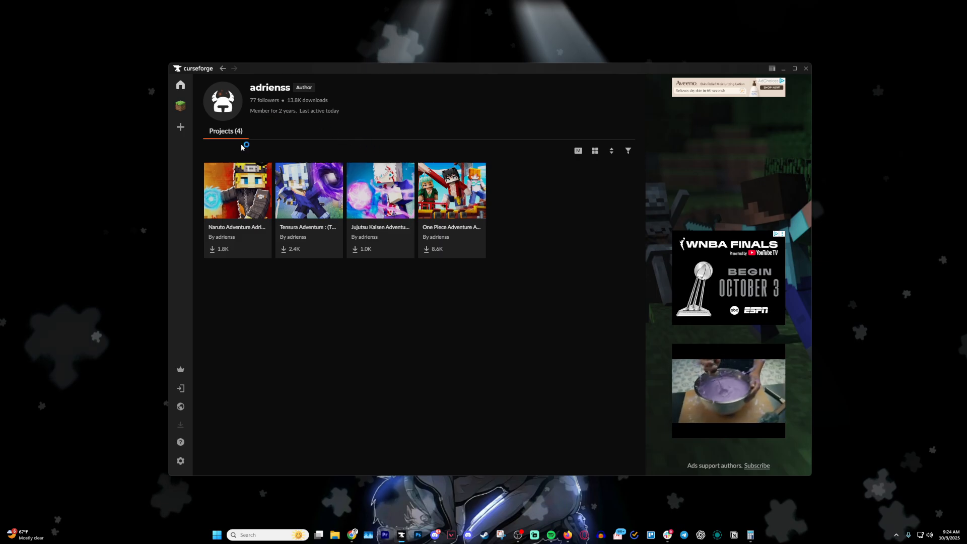
{"action": "mouse_move", "coordinate": [451, 190]}
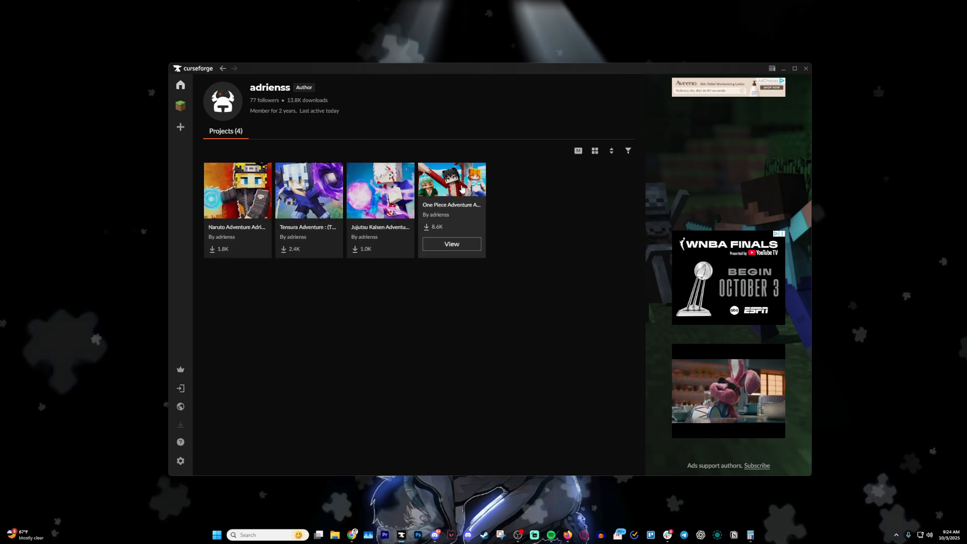
{"action": "mouse_move", "coordinate": [500, 186]}
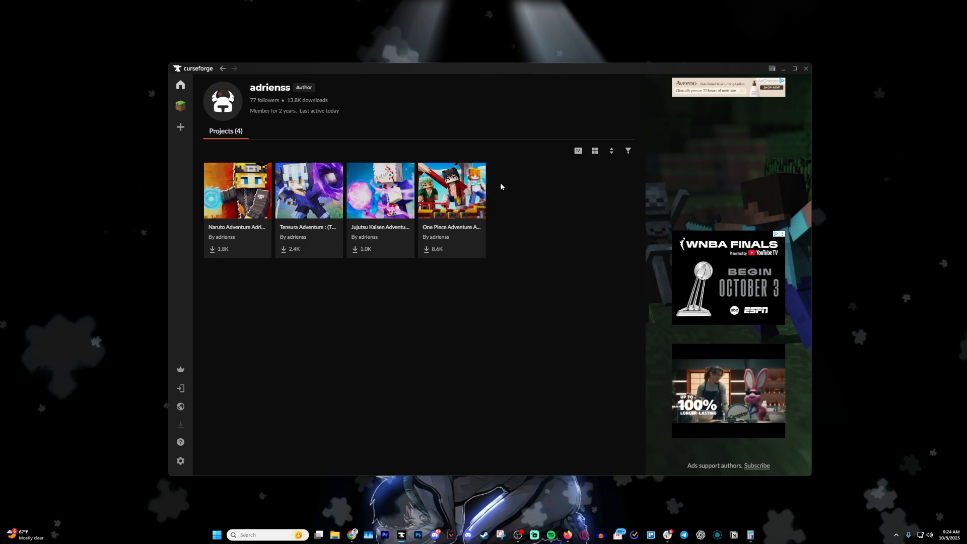
{"action": "mouse_move", "coordinate": [489, 190]}
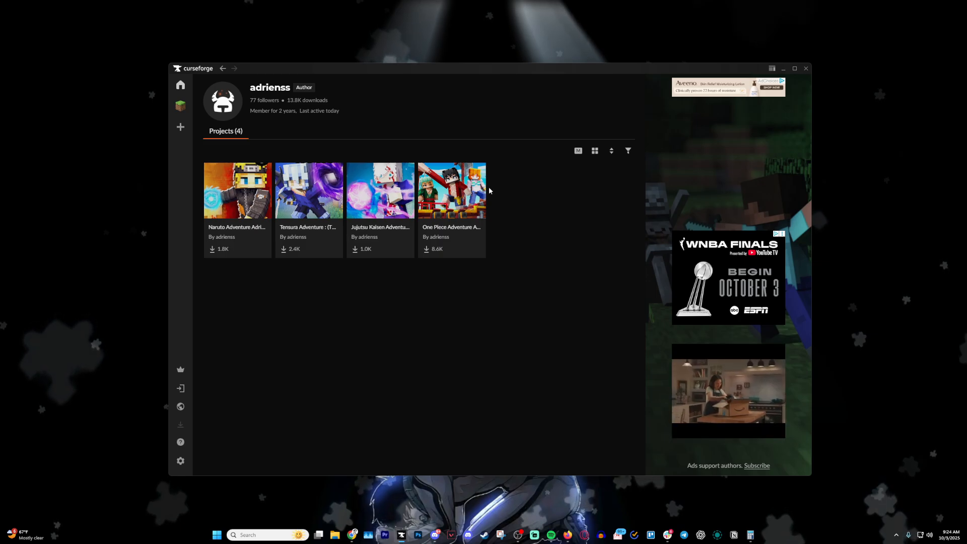
{"action": "mouse_move", "coordinate": [496, 191]}
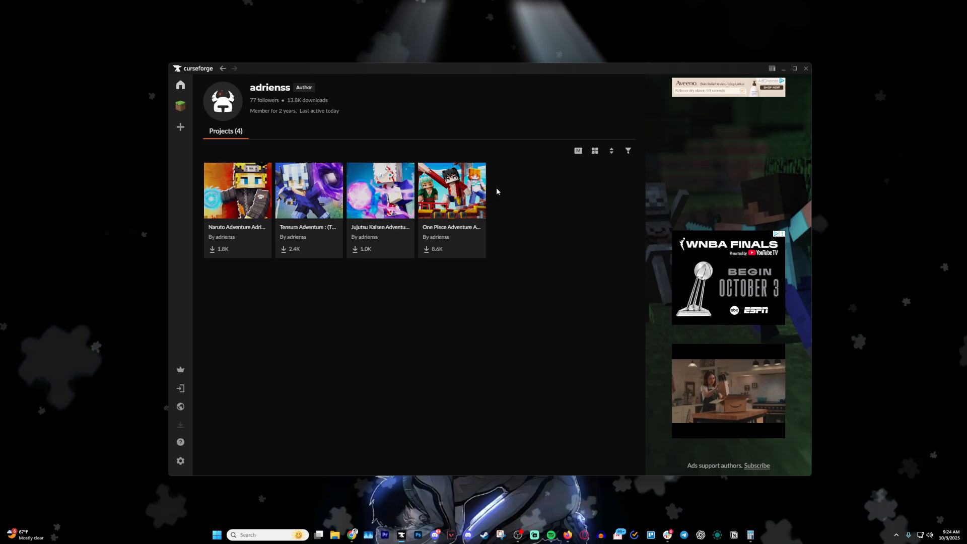
{"action": "mouse_move", "coordinate": [503, 190]}
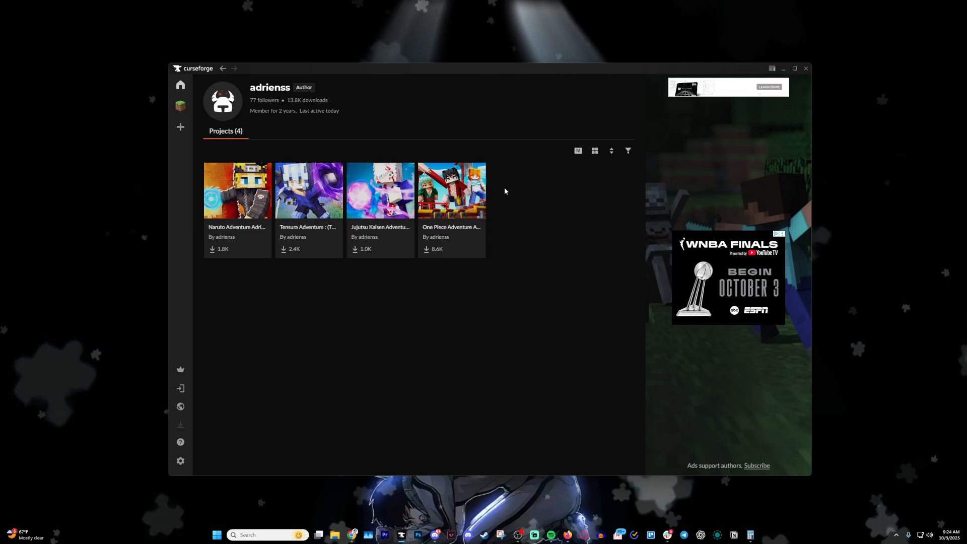
{"action": "mouse_move", "coordinate": [308, 184]}
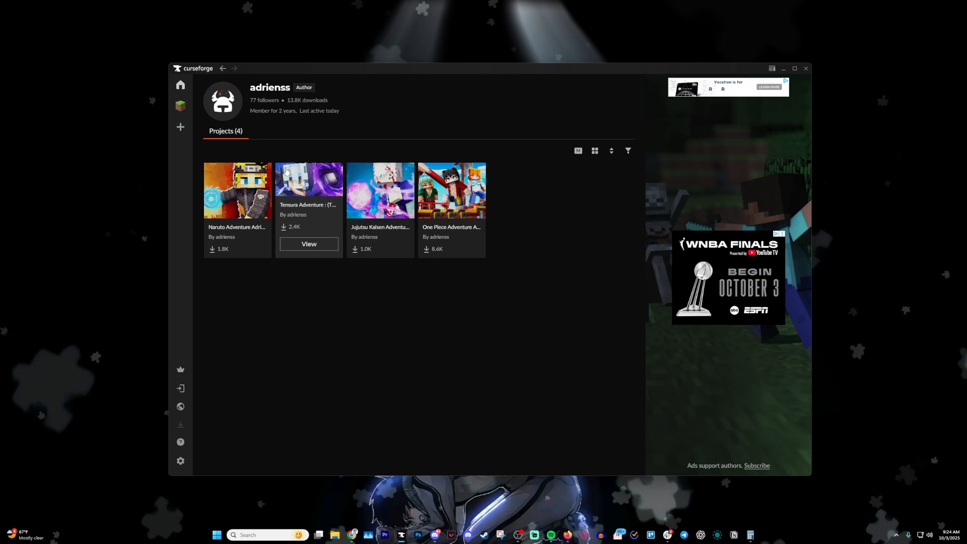
{"action": "mouse_move", "coordinate": [511, 184]}
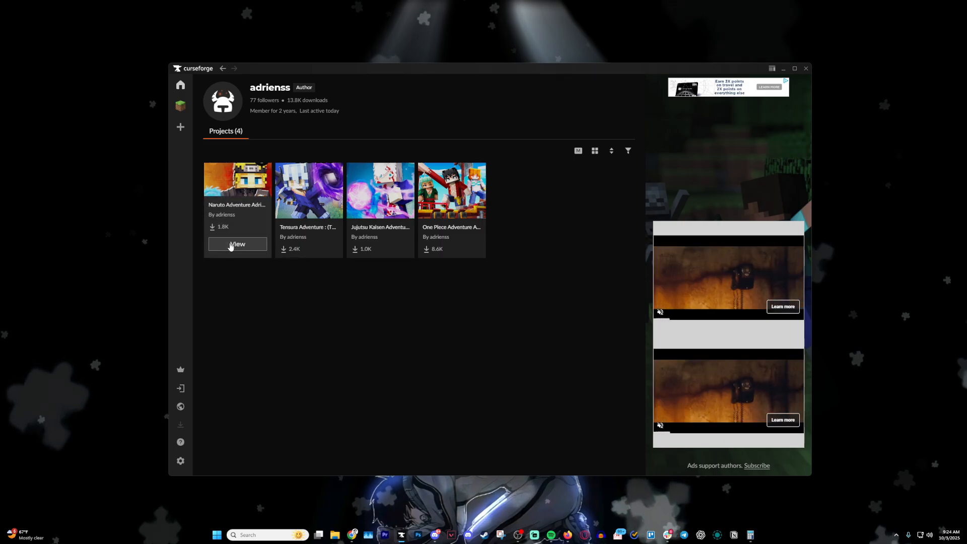
{"action": "left_click", "coordinate": [237, 244]}
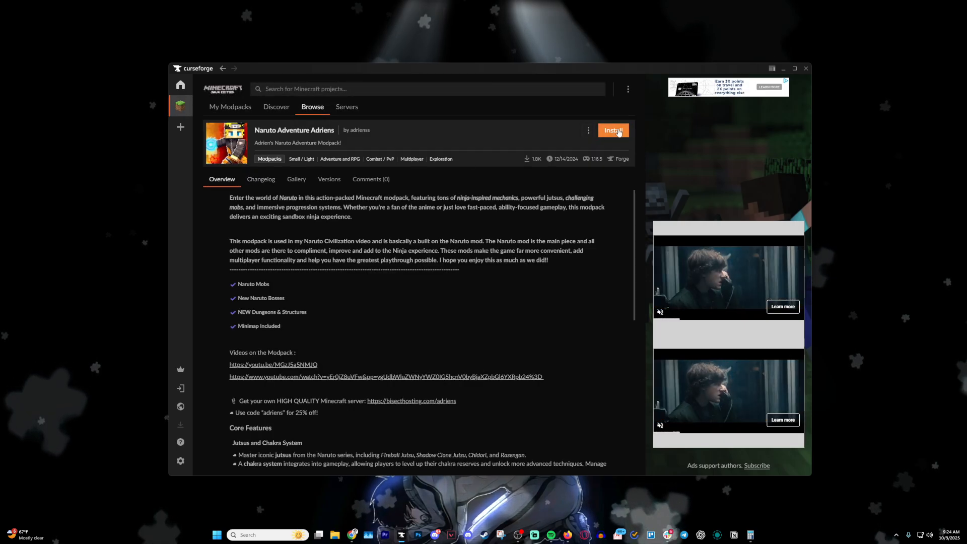